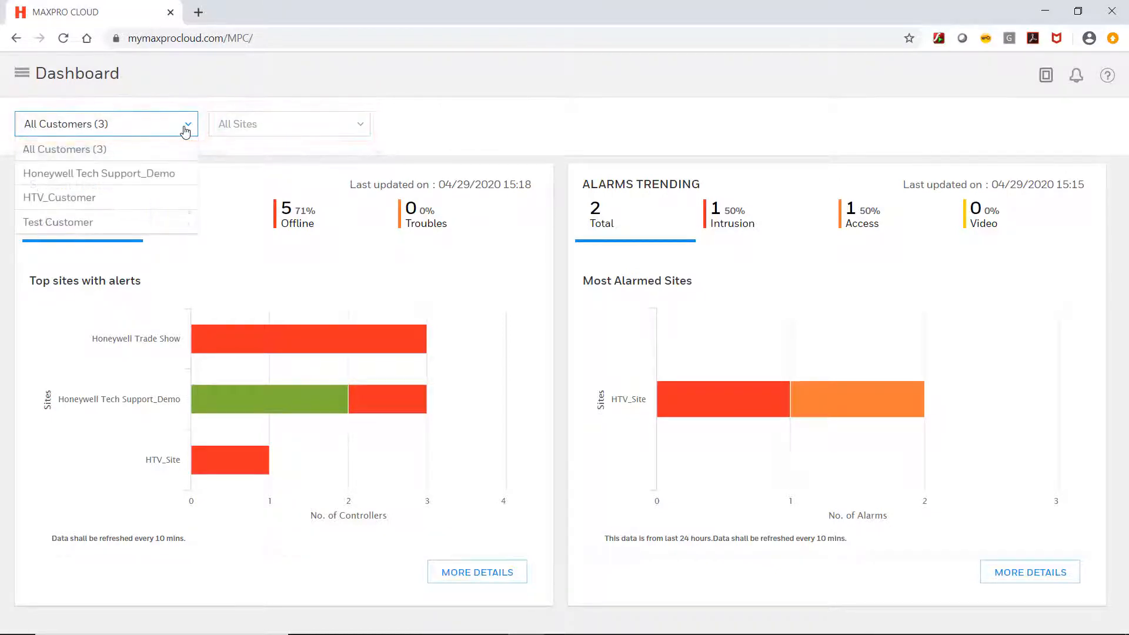
mouse_move(146, 245)
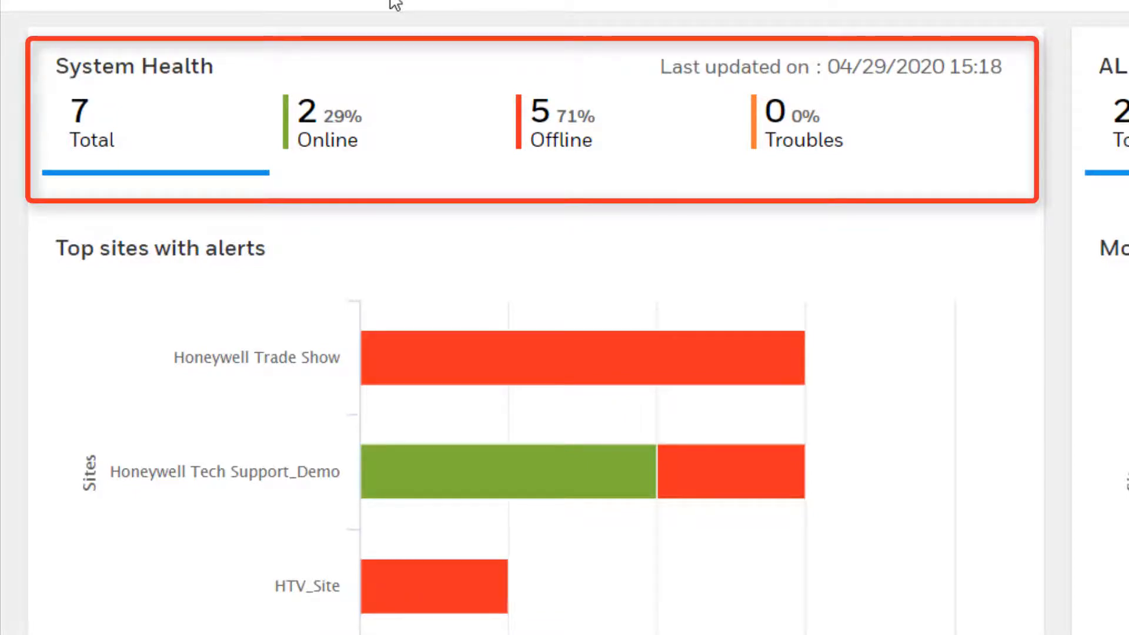
Step: View the System Health detail page listing three sites with online and offline controller counts
scroll(down, 3)
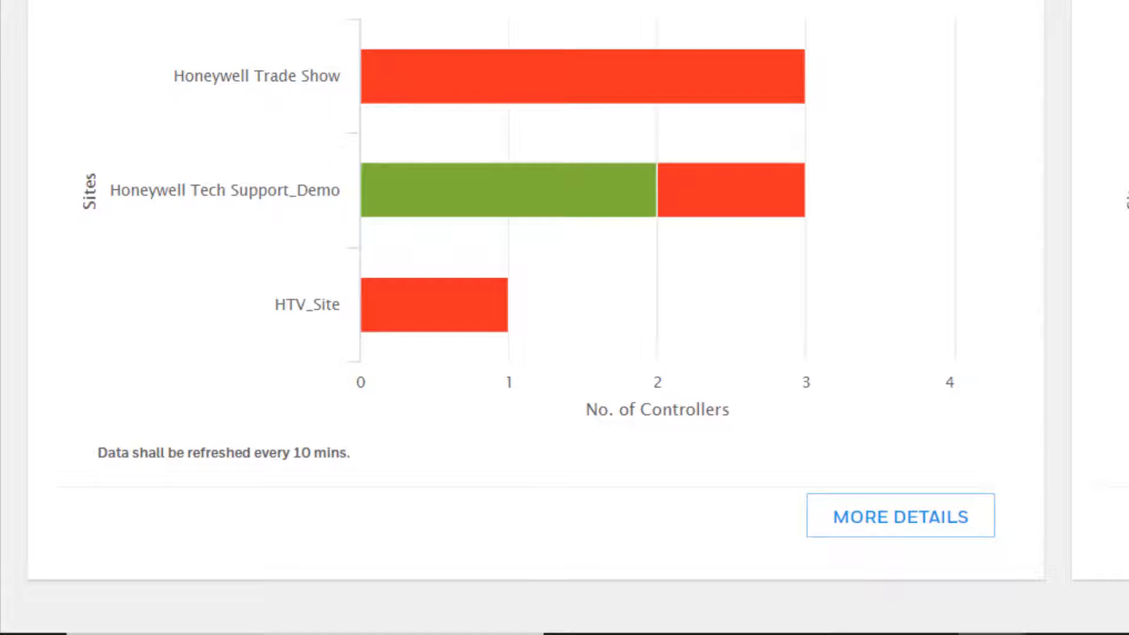
click(901, 516)
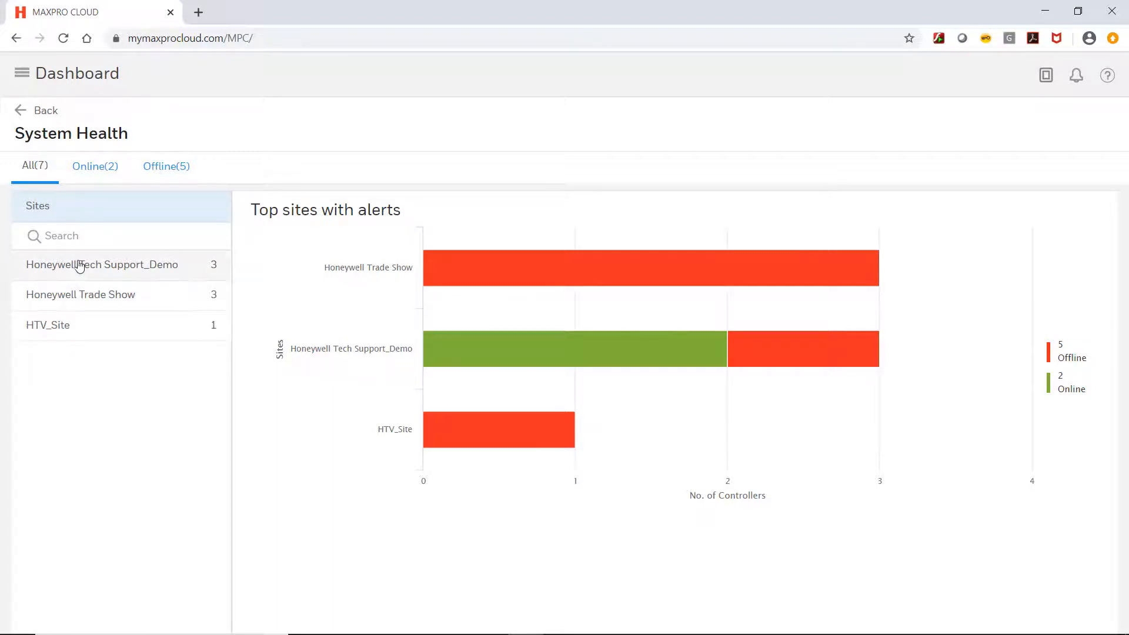
Step: Show Honeywell Tech Support_Demo's controller status over time, then return to the dashboard
click(103, 264)
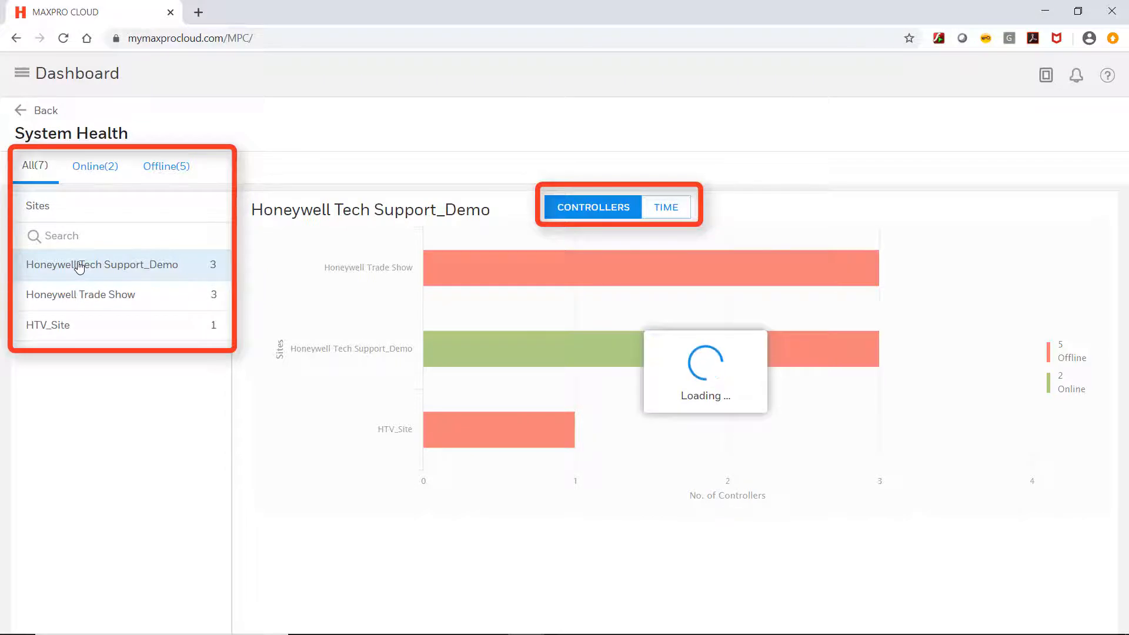
click(103, 265)
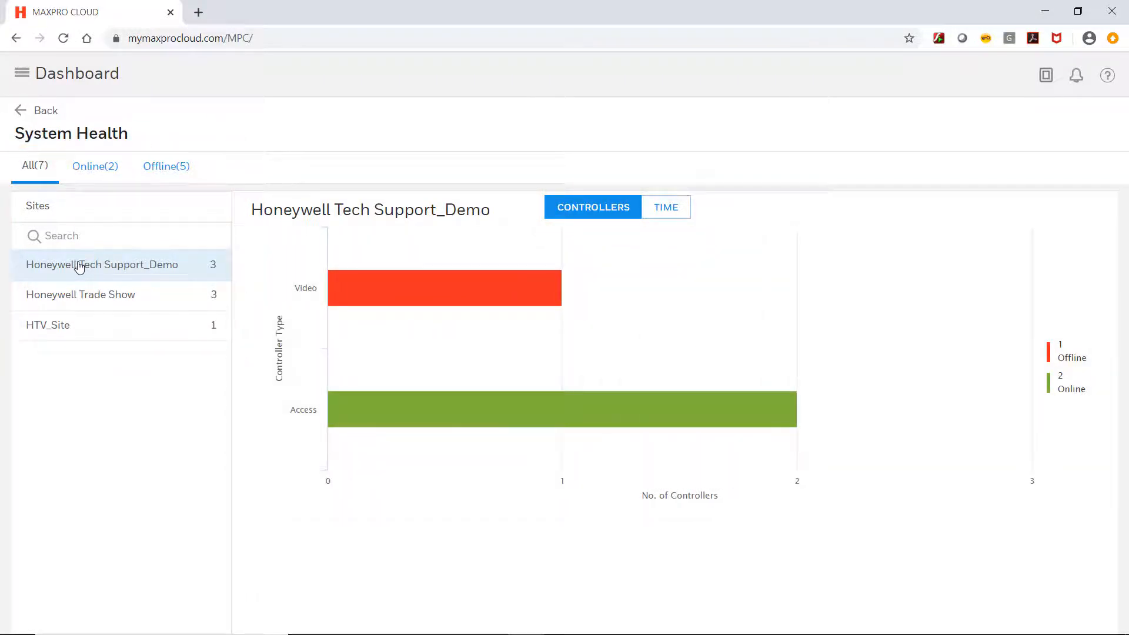
click(666, 207)
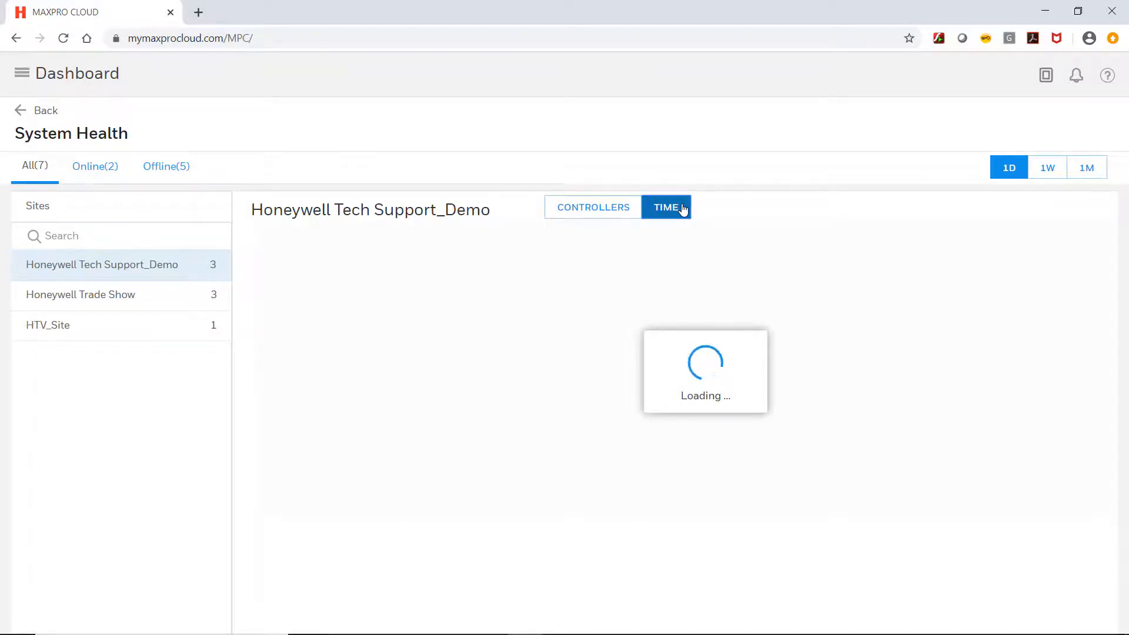
click(666, 207)
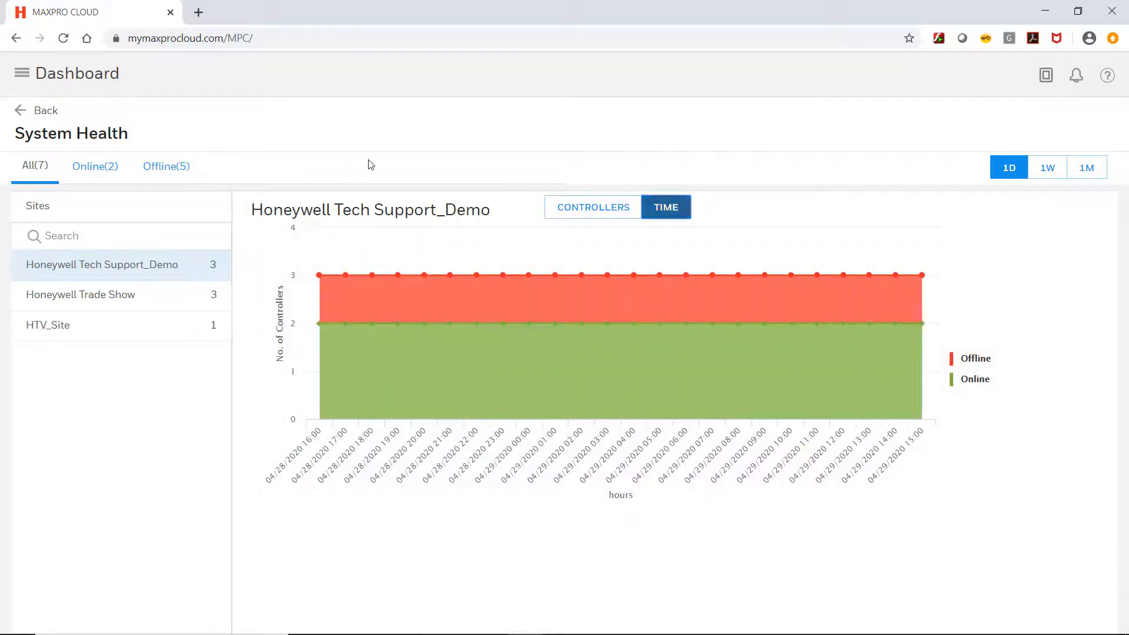
click(19, 111)
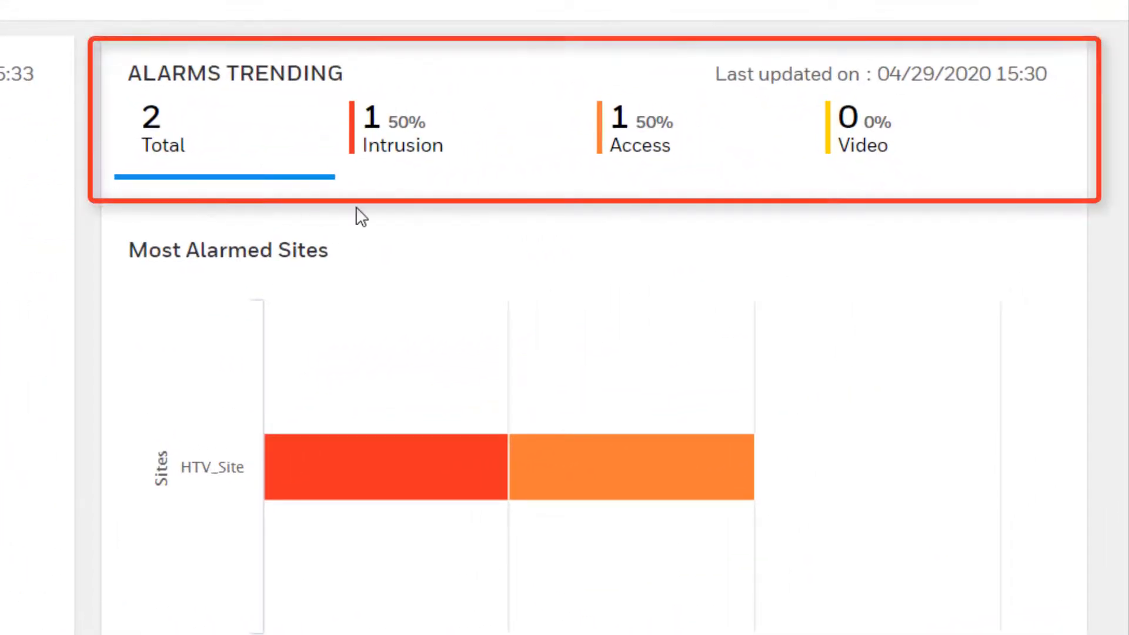
mouse_move(478, 214)
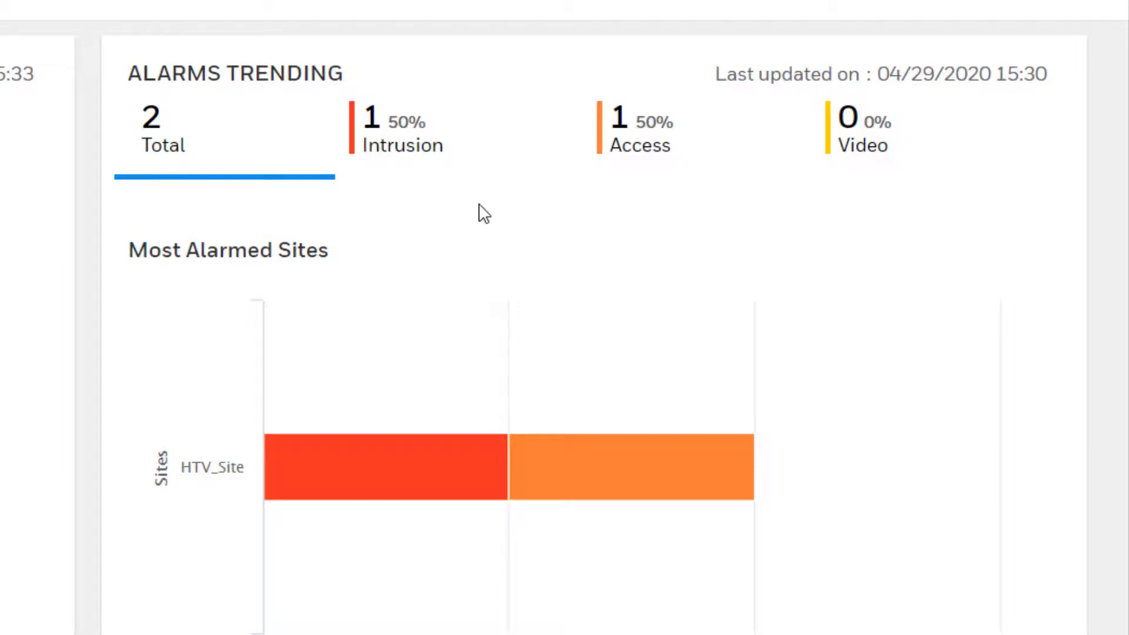
Step: View the Alarms Overview page listing HTV_Site with Door Forced Open and Tamper Trouble alarms
scroll(down, 3)
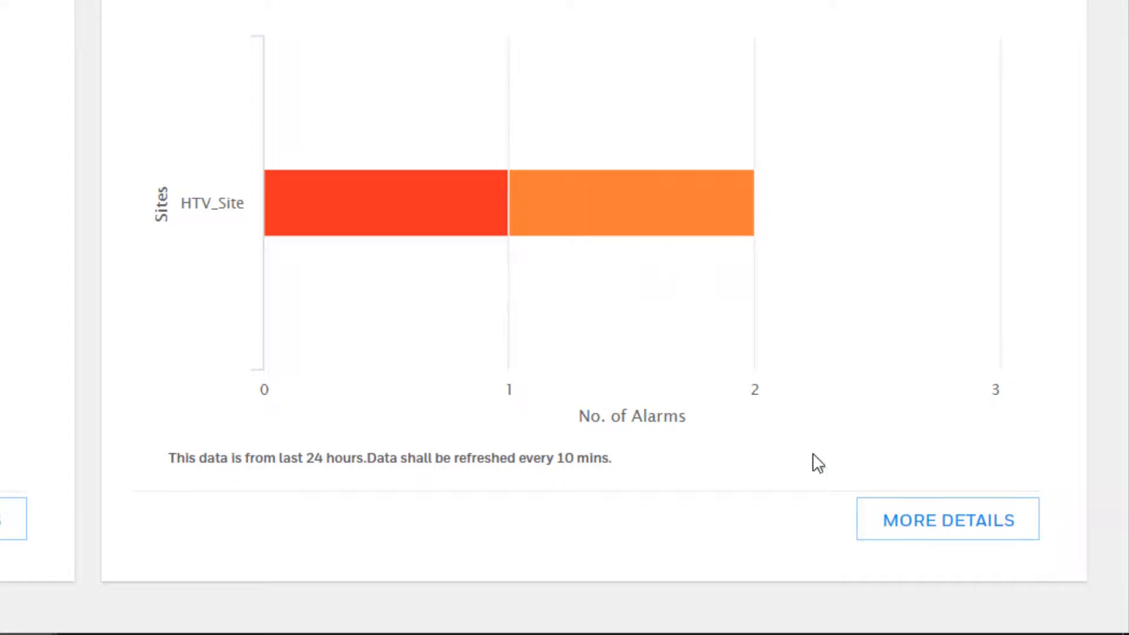
click(947, 520)
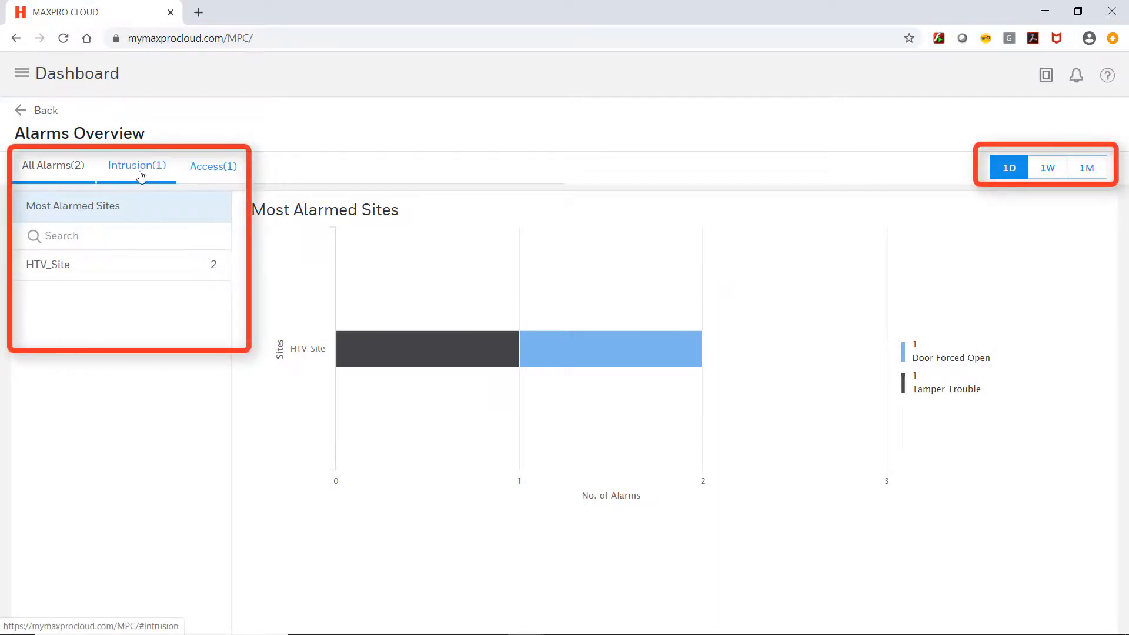
Step: Filter the Alarms Overview by Intrusion, then Access, then back to All Alarms
click(137, 164)
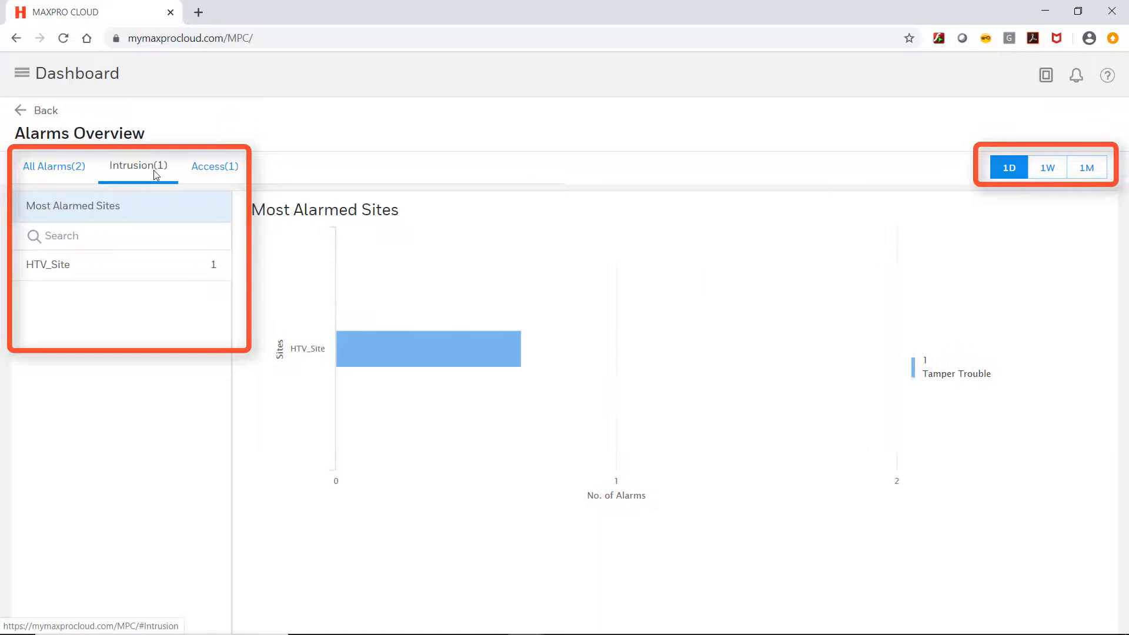
click(214, 167)
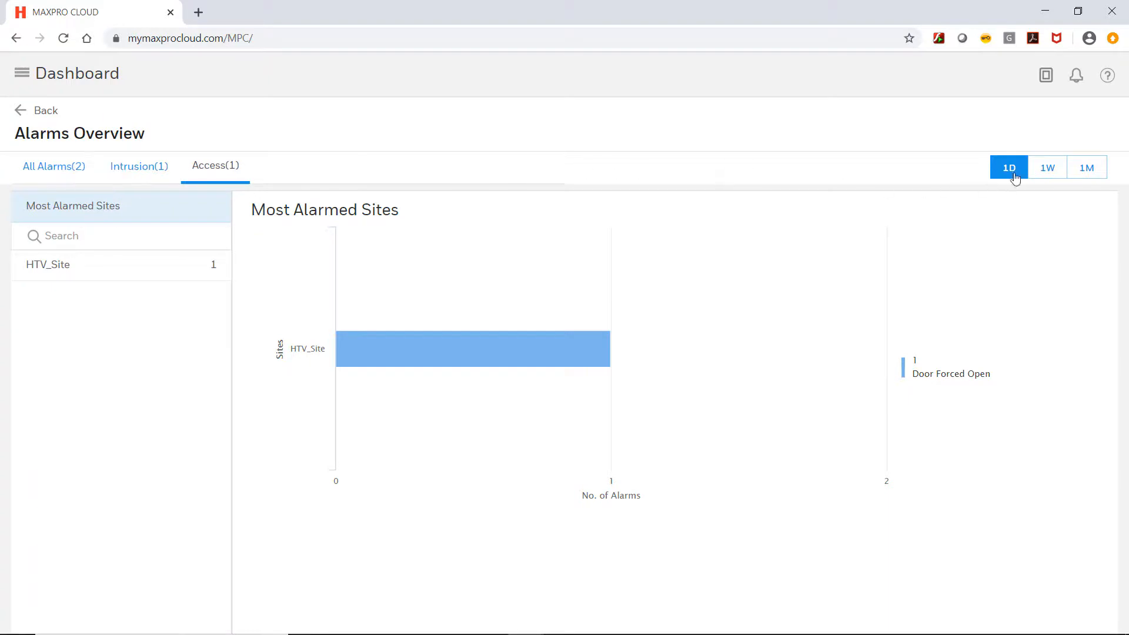
mouse_move(1045, 170)
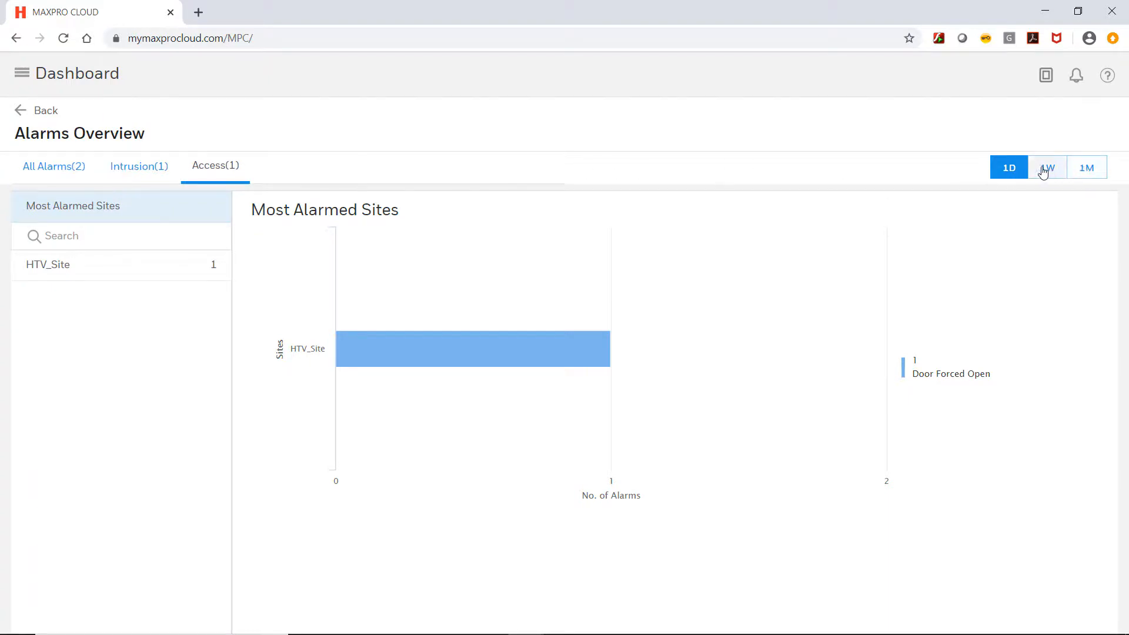
mouse_move(308, 185)
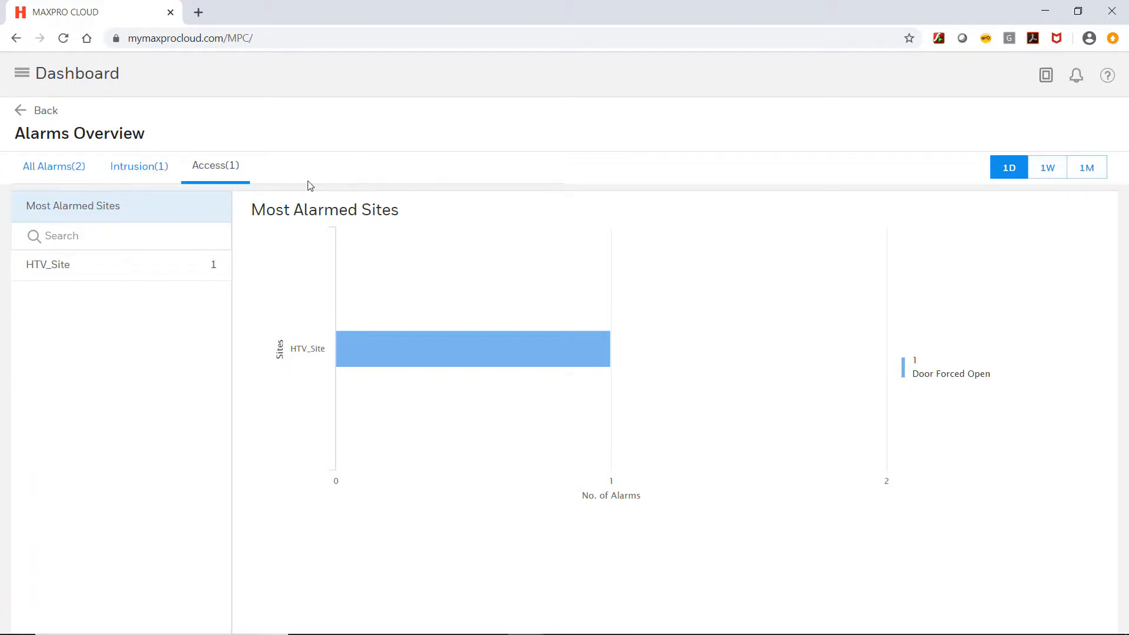
click(53, 167)
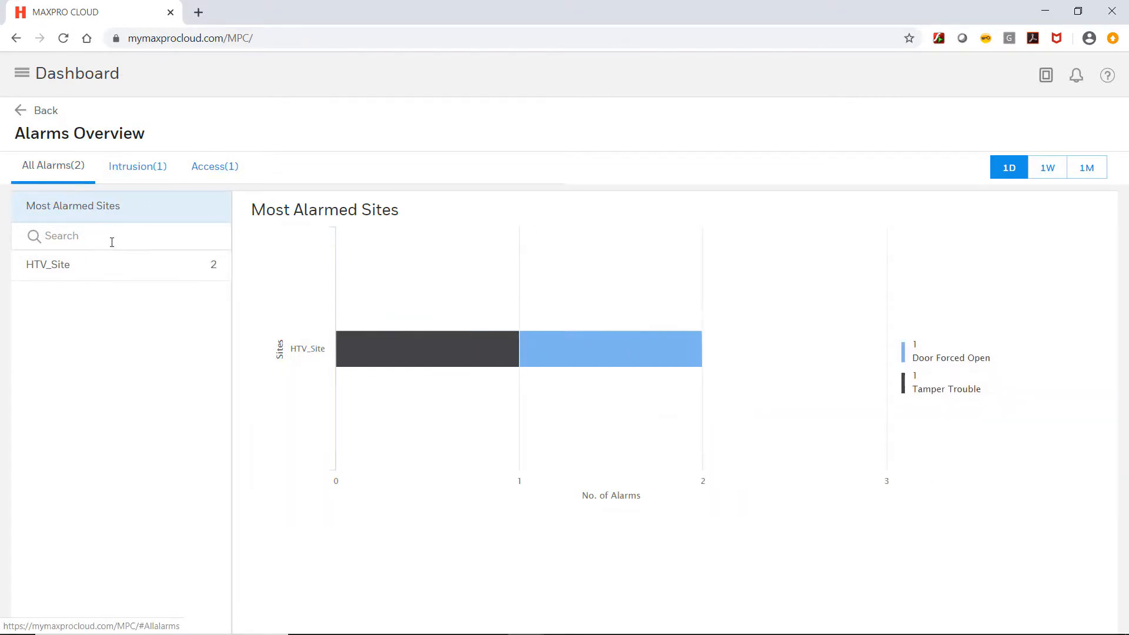
Step: Chart HTV_Site's alarms over time: Door Forced Open, Extended Offline, Tamper Trouble
click(49, 264)
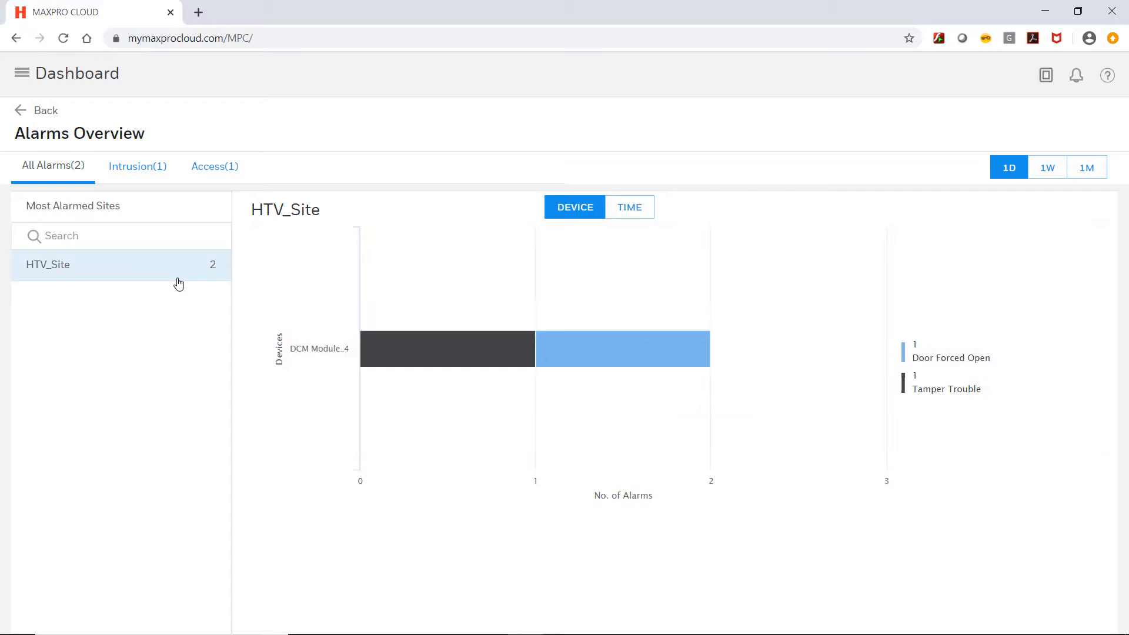
click(629, 207)
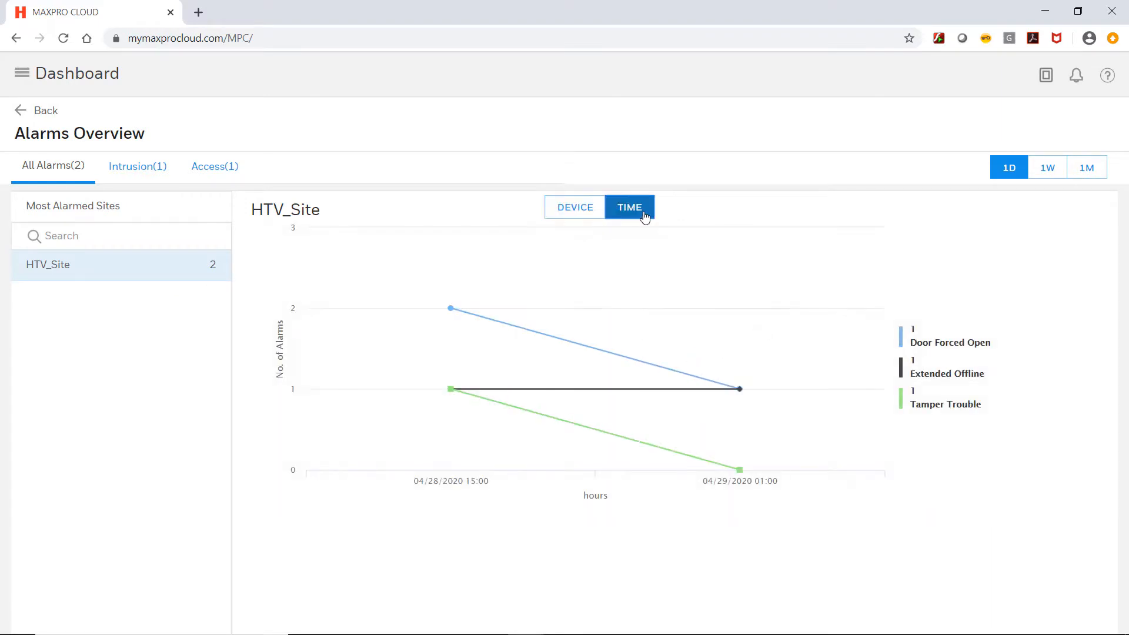